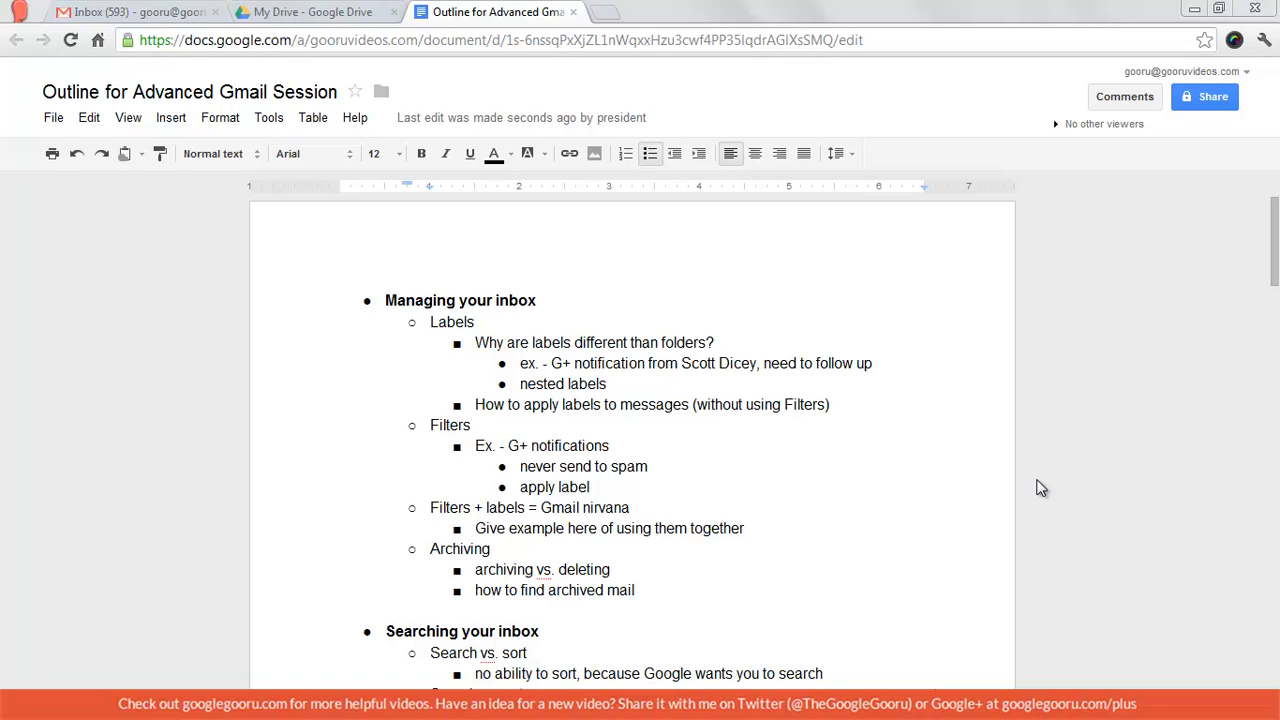
mouse_move(744, 464)
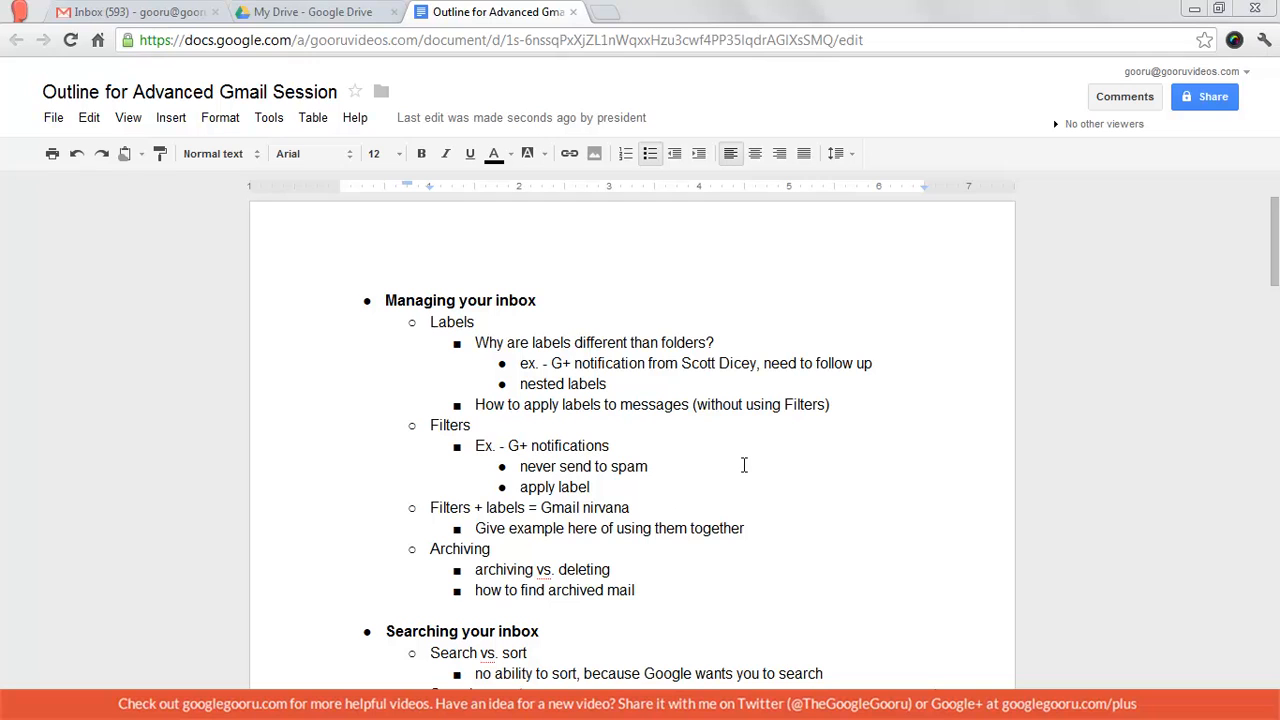
mouse_move(76, 152)
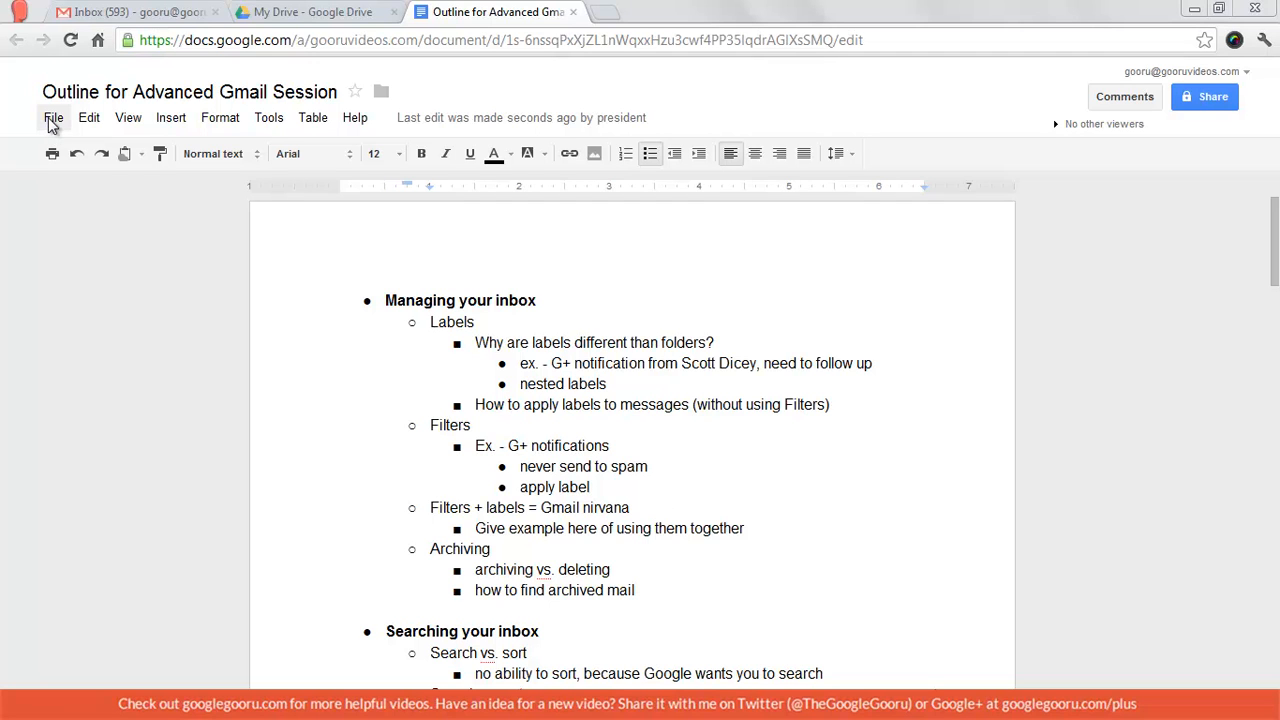
- Show the File menu for the 'Outline for Advanced Gmail Session' document
left_click(52, 116)
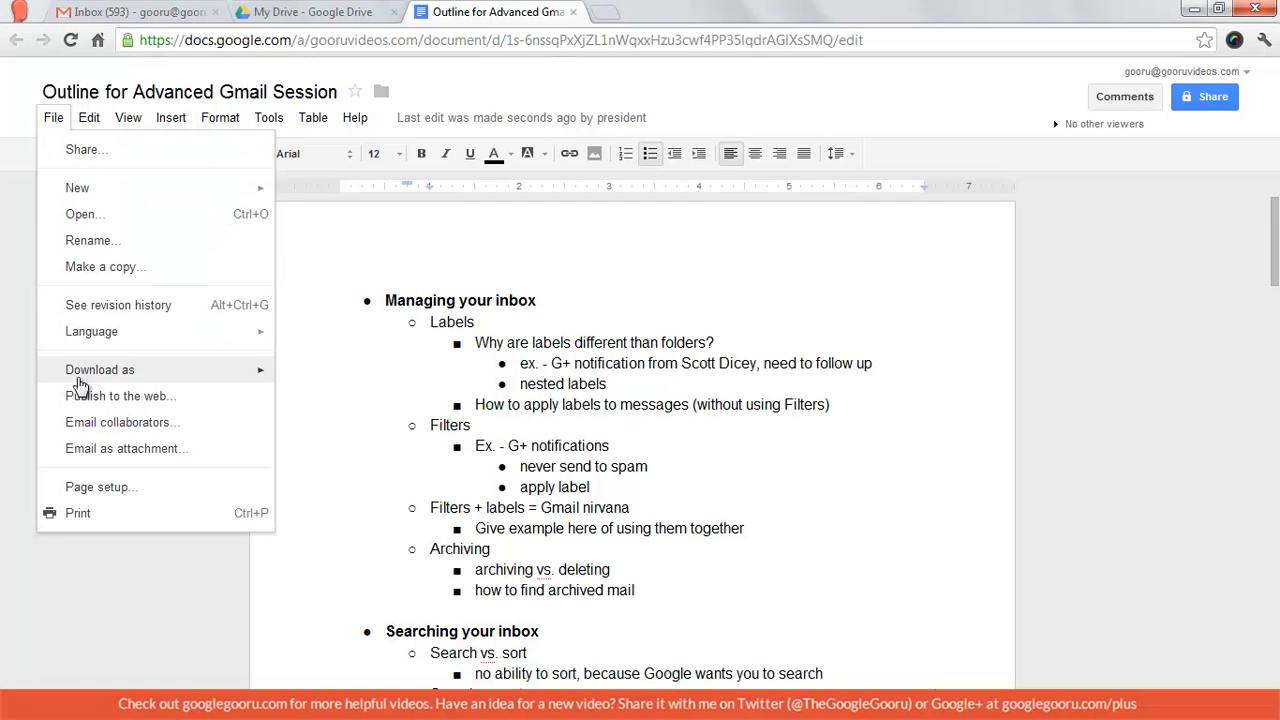
mouse_move(118, 304)
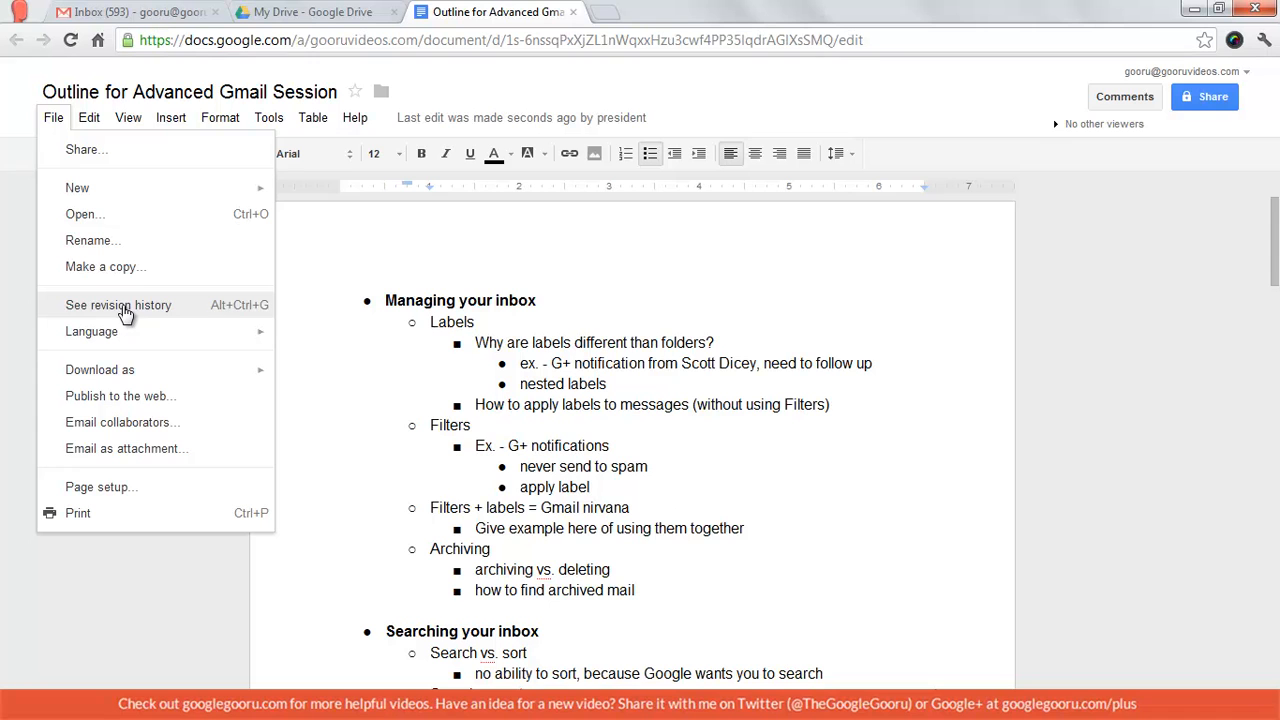
mouse_move(232, 316)
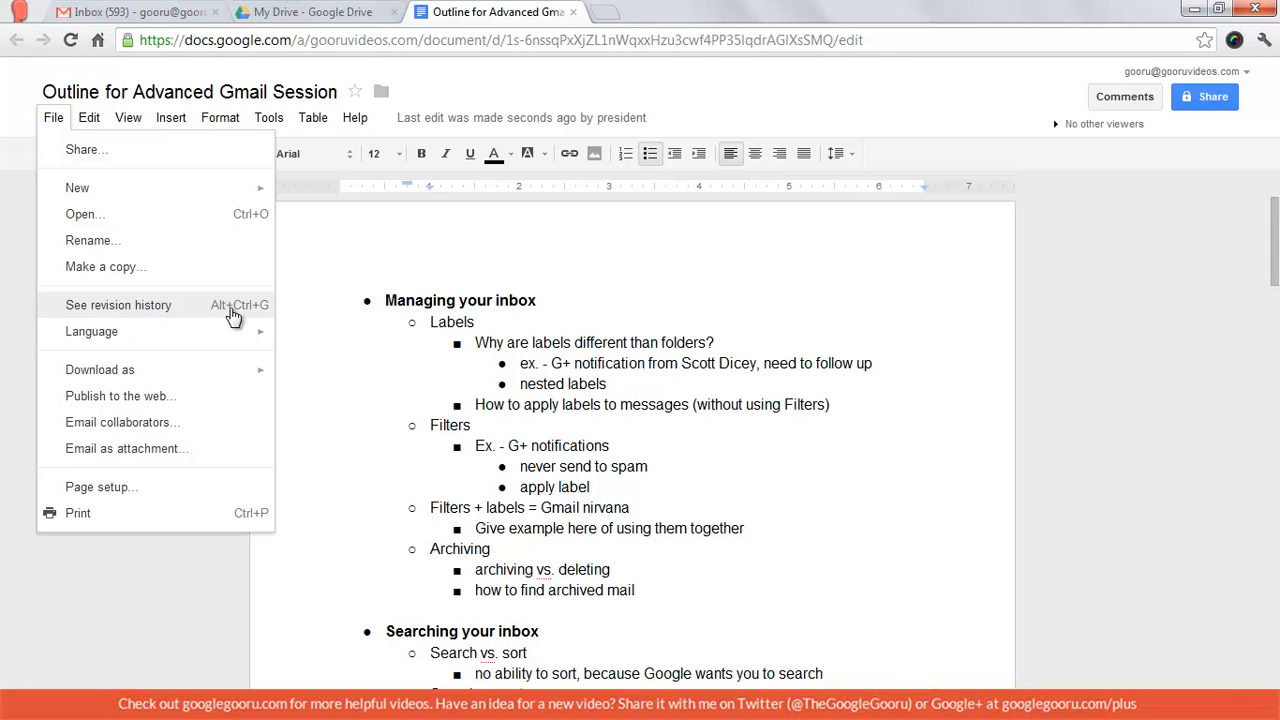
- Preview the Jul 10, 4:30 PM revision of the outline in Revision history
left_click(118, 304)
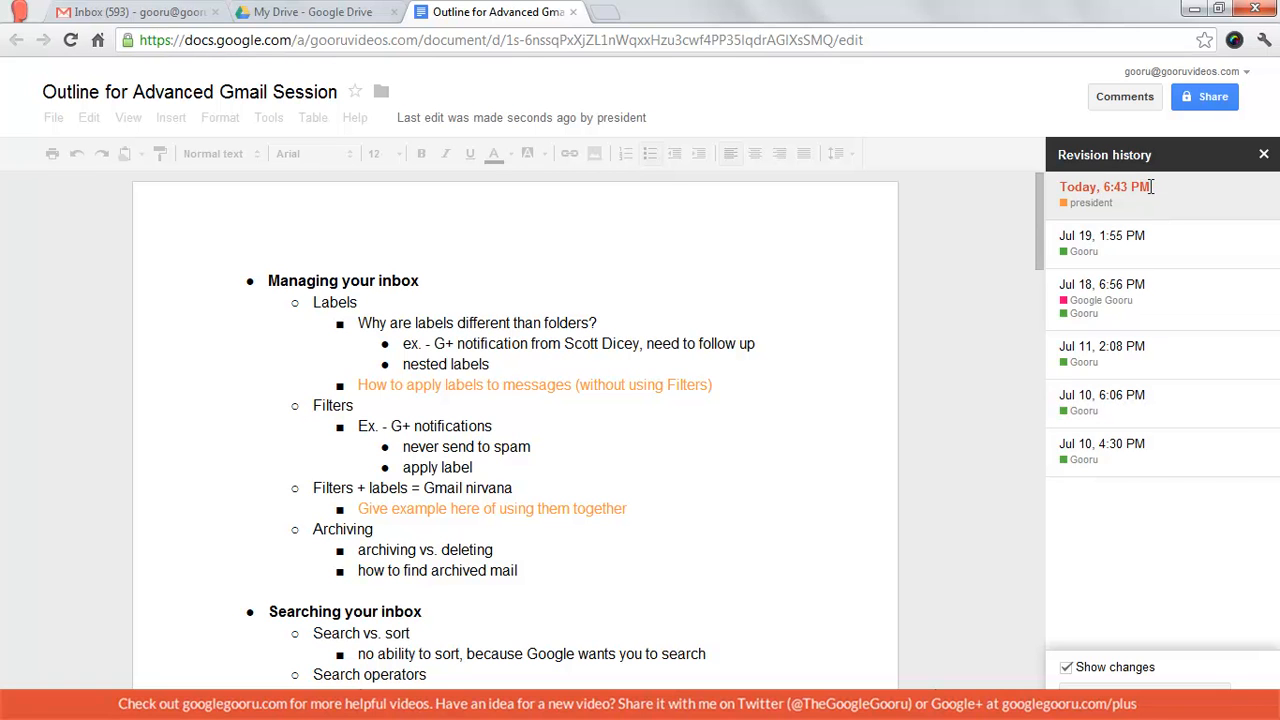
mouse_move(1144, 210)
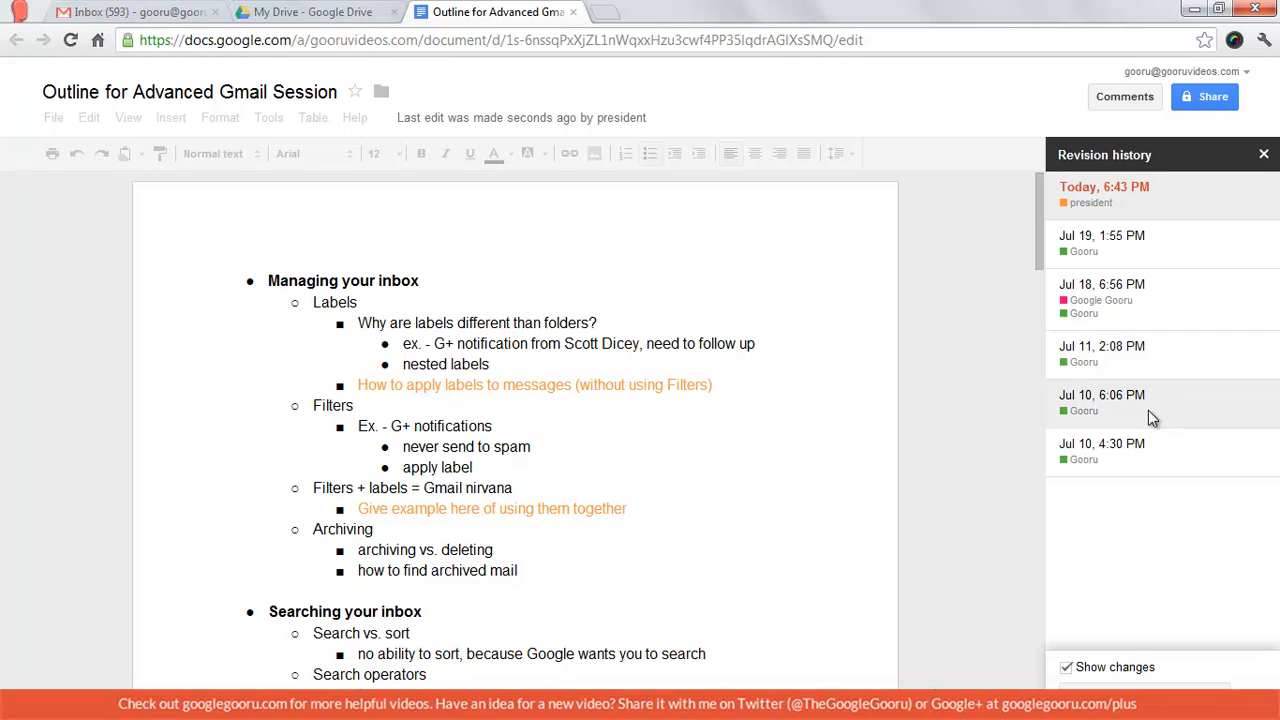
left_click(1100, 444)
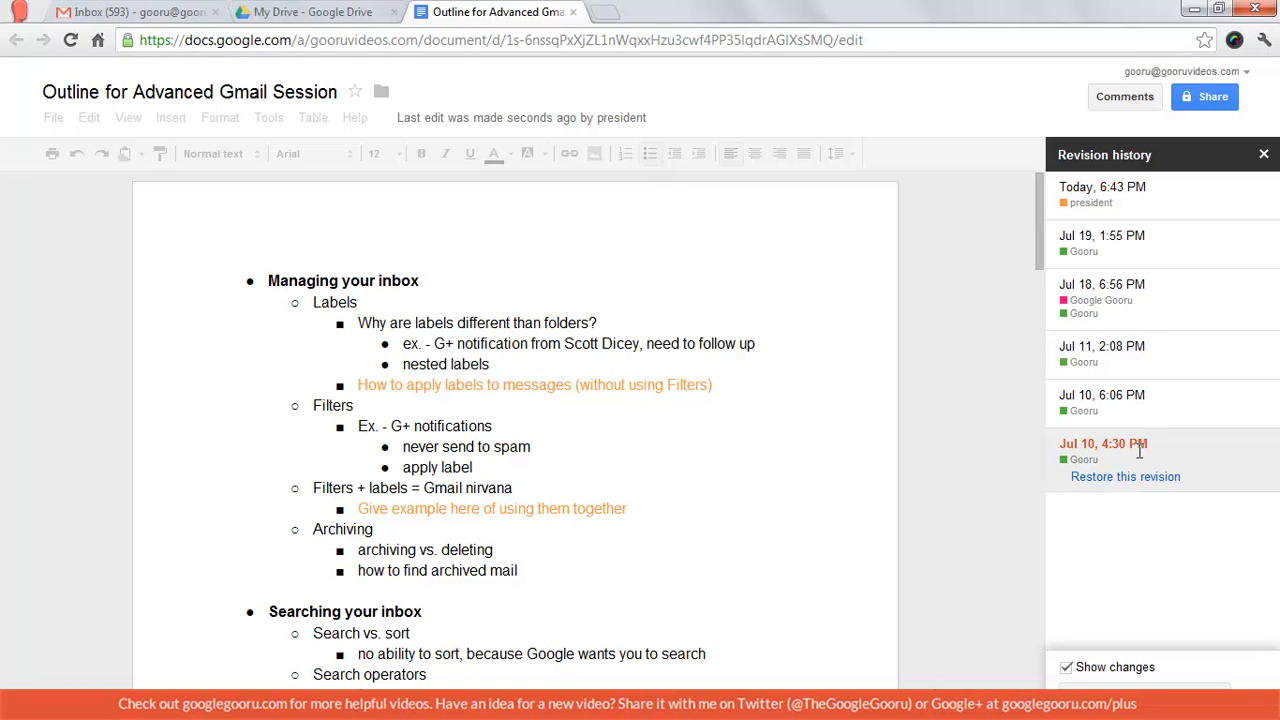
left_click(1104, 444)
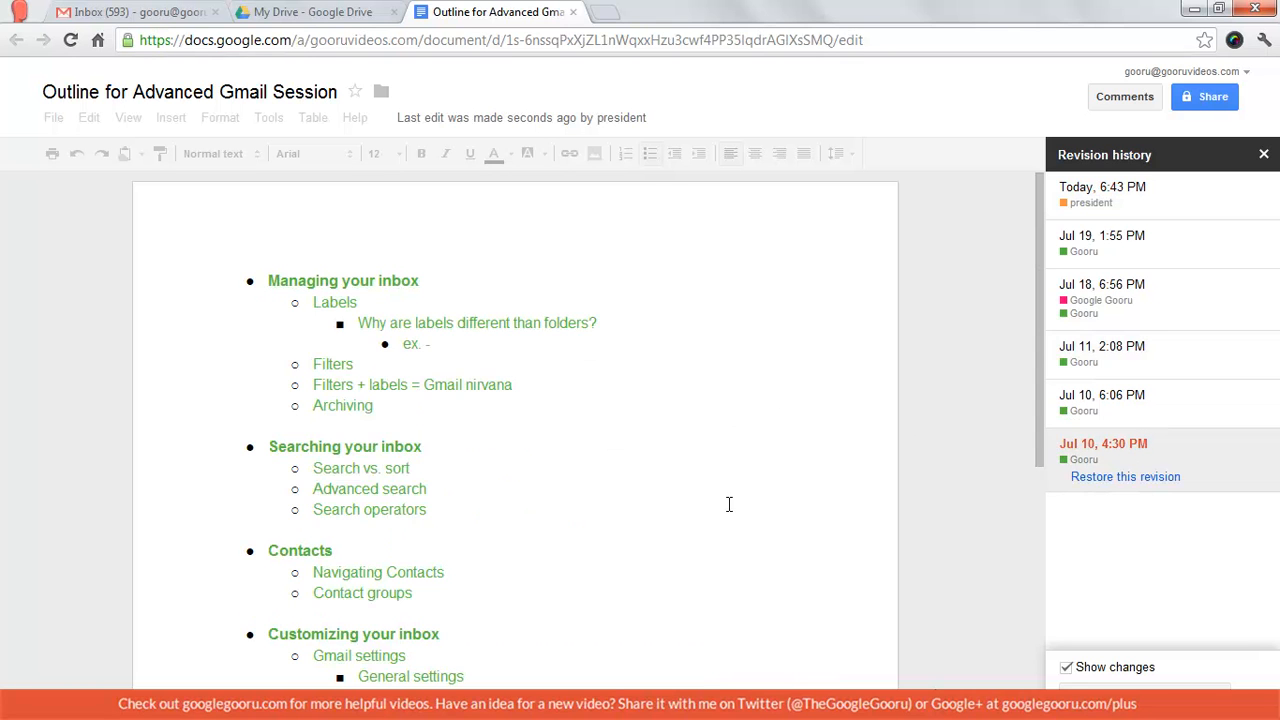
scroll("down", 3)
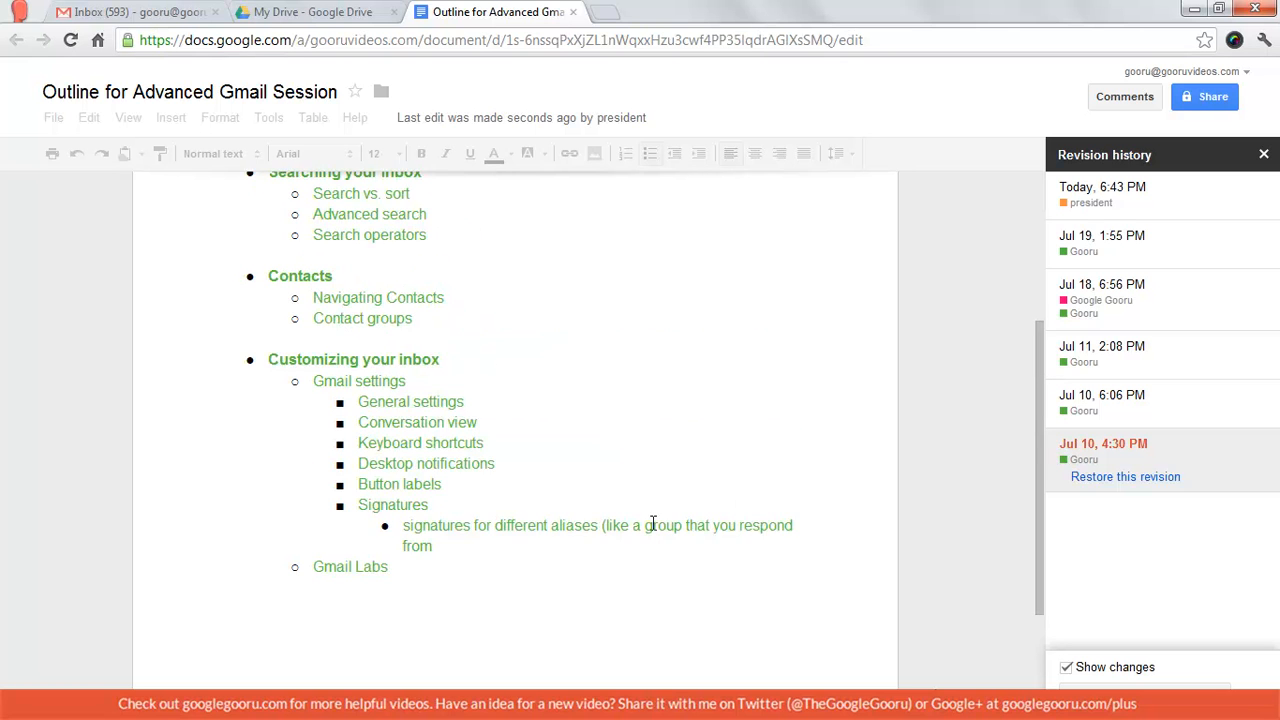
scroll("up", 3)
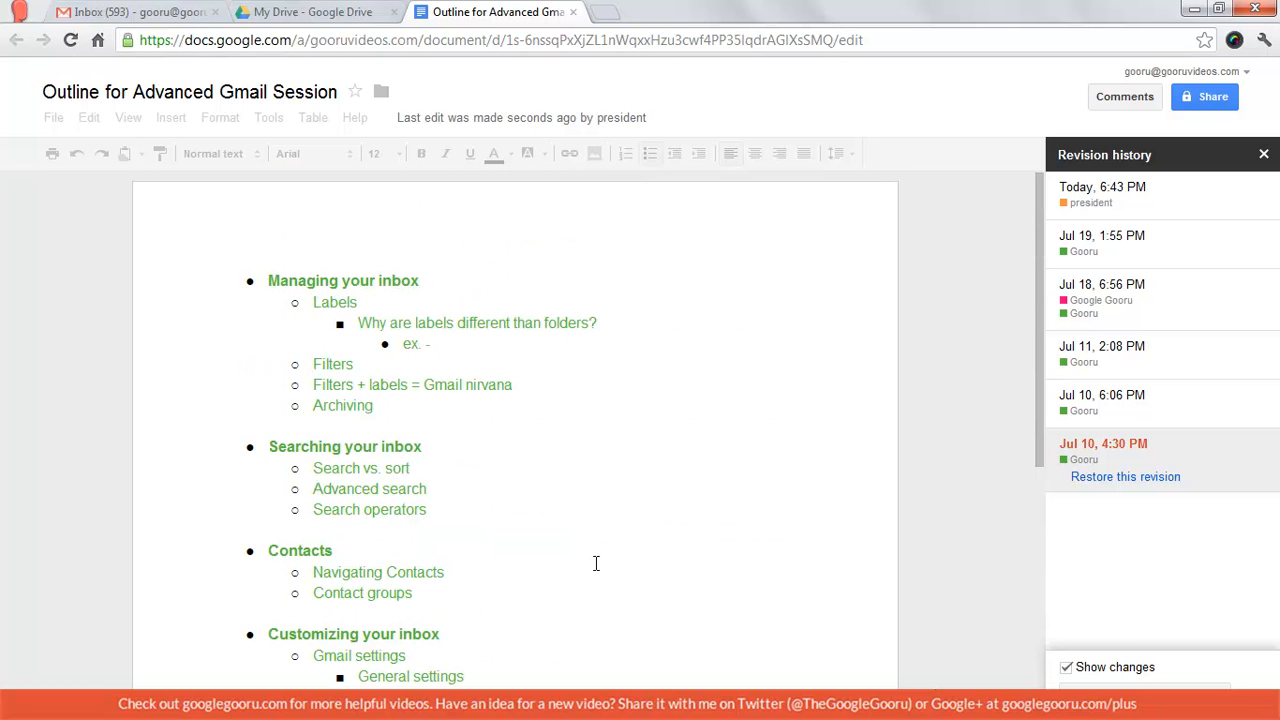
- Preview the Jul 10 6:06 PM and Jul 11 2:08 PM revisions, then return to today's 6:43 PM version
left_click(1100, 394)
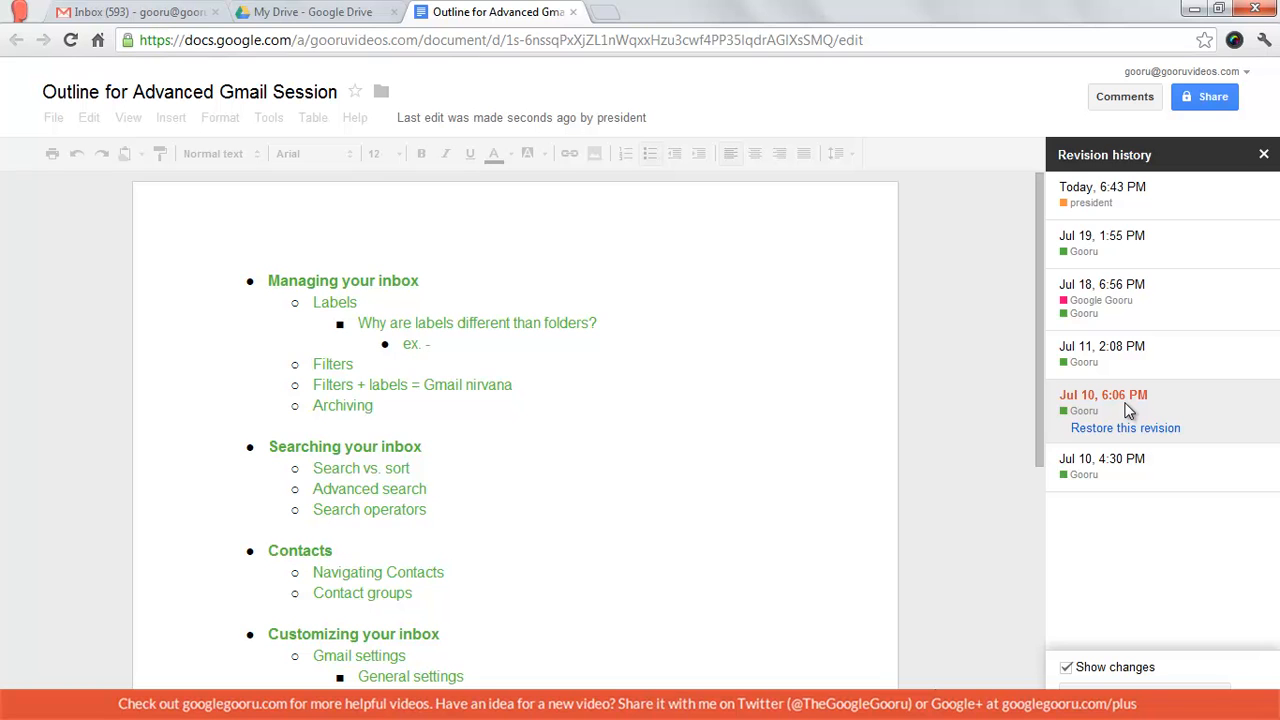
scroll("down", 3)
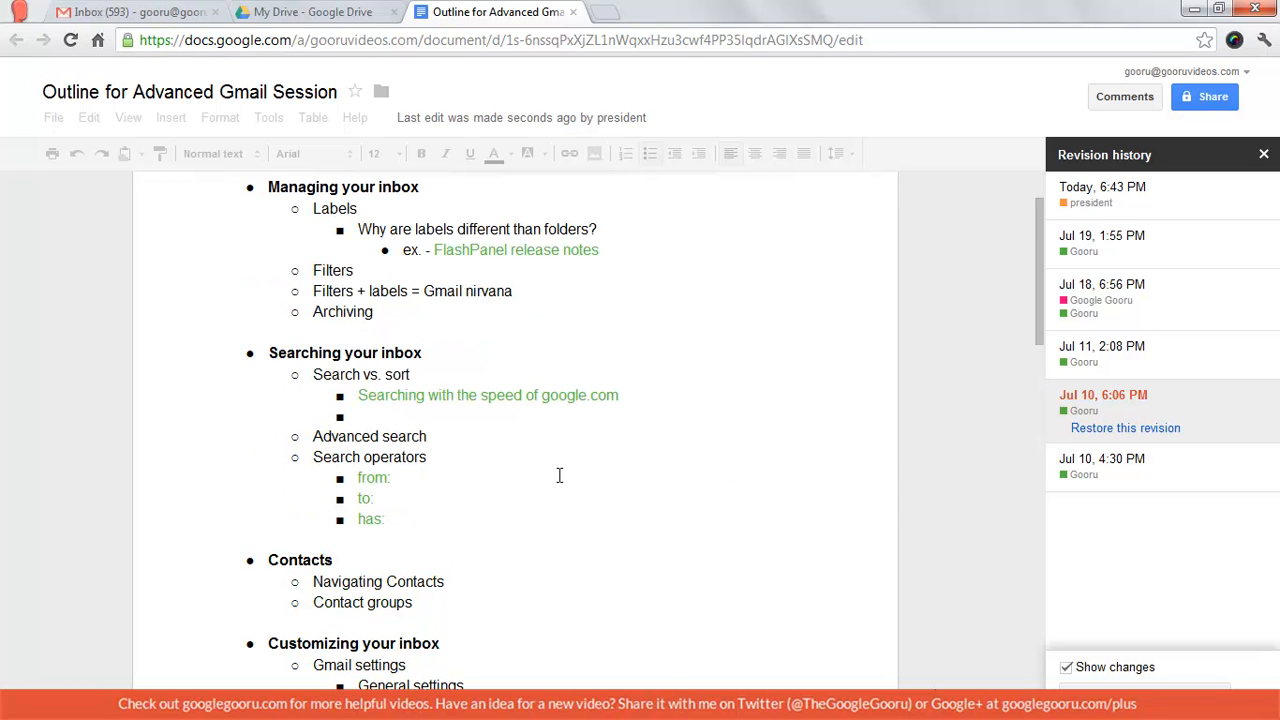
scroll("up", 3)
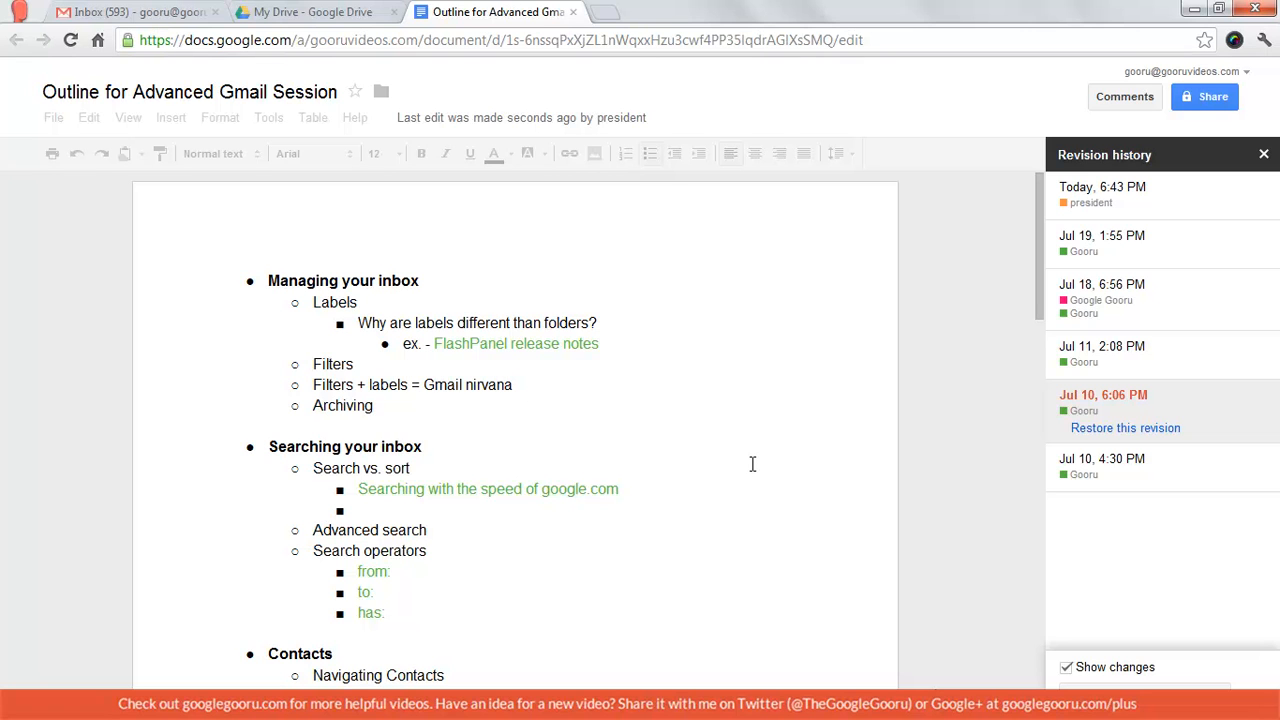
left_click(1100, 346)
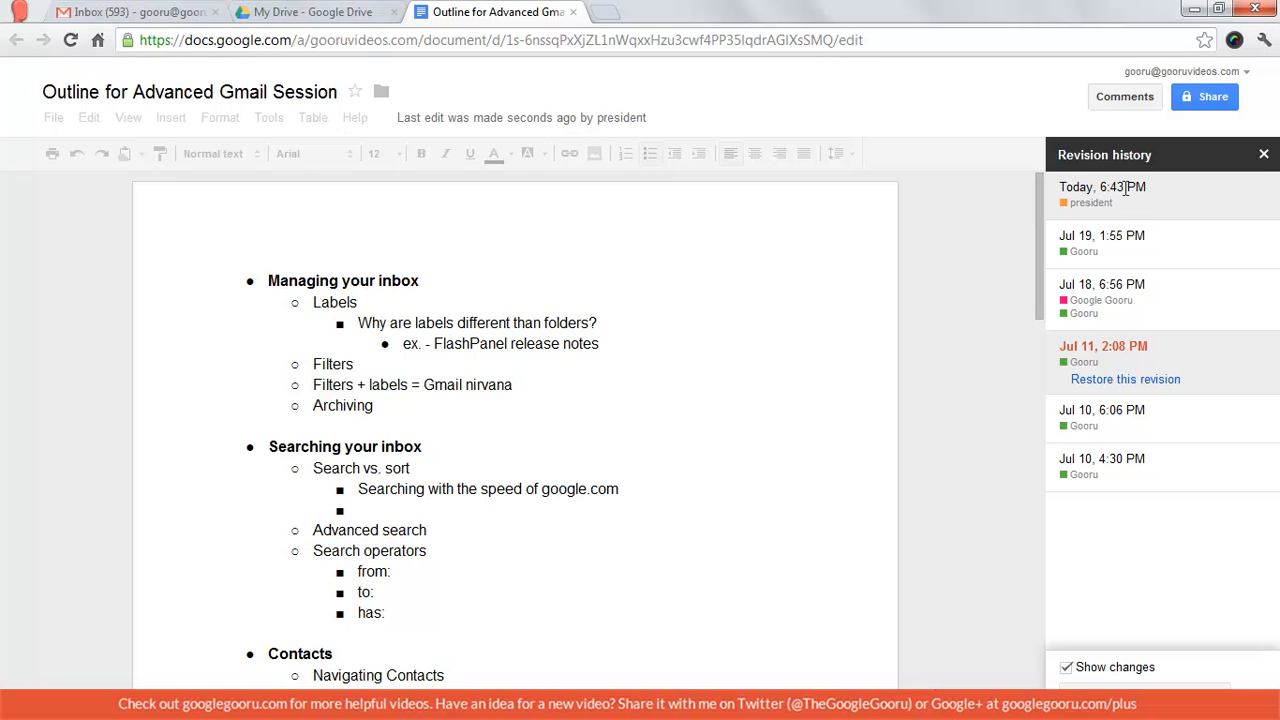
left_click(1102, 188)
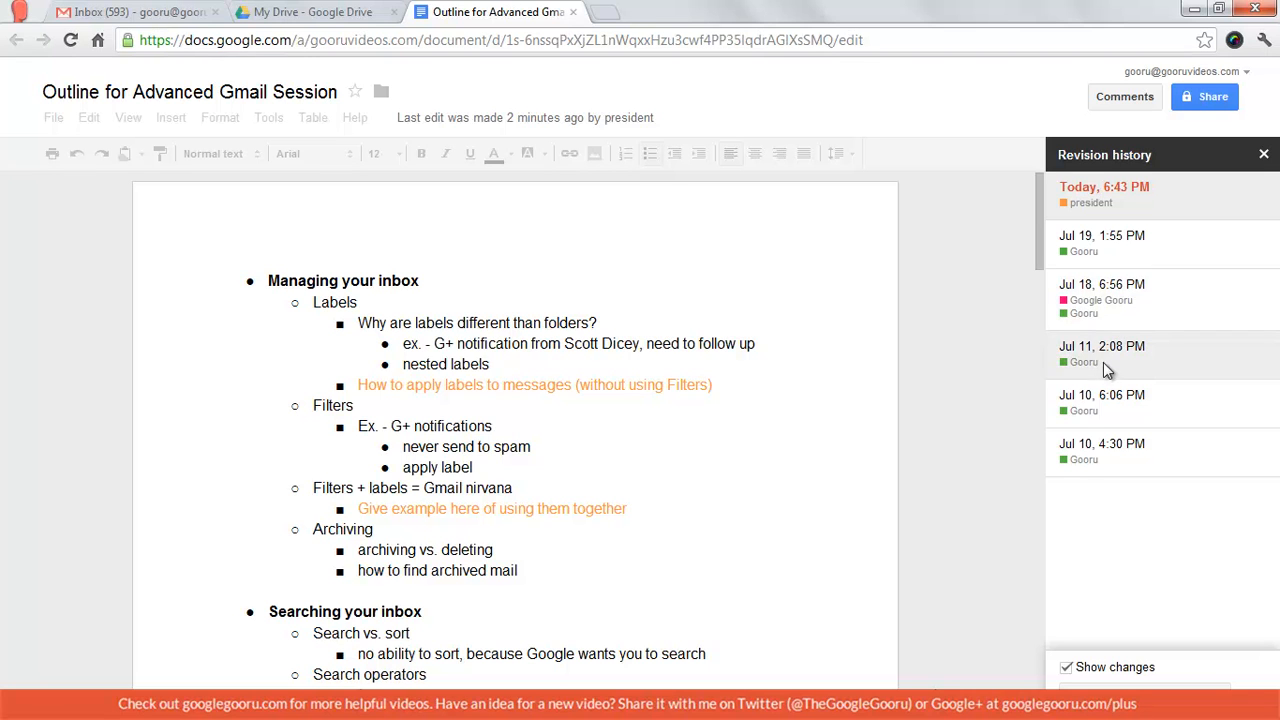
- Restore the Jul 11, 2:08 PM revision, then restore today's 6:43 PM version from Revision history
left_click(1100, 346)
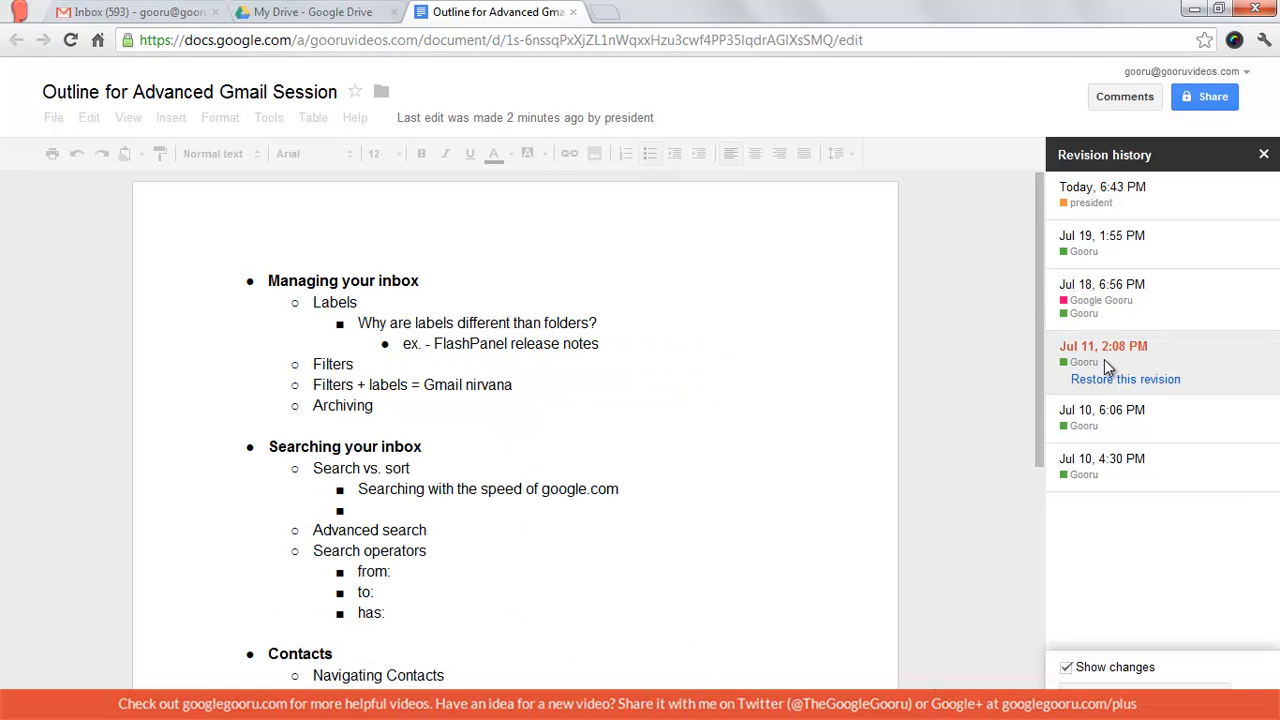
mouse_move(1144, 388)
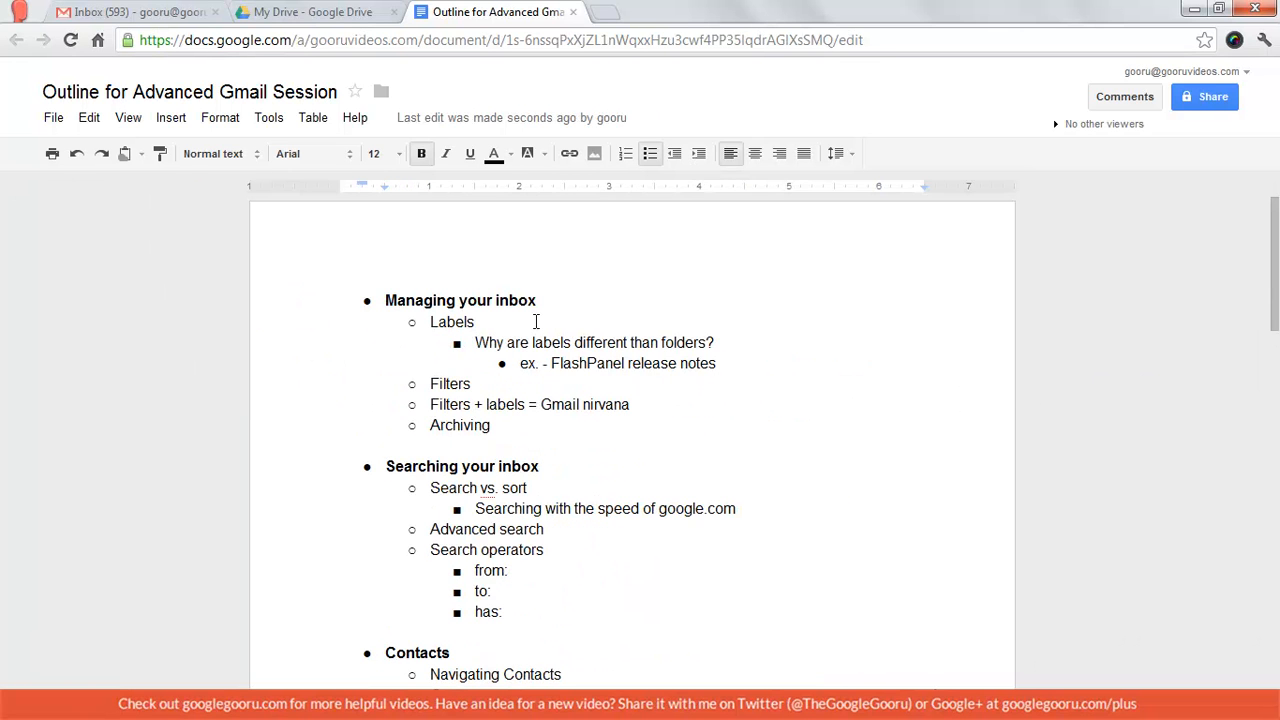
left_click(52, 116)
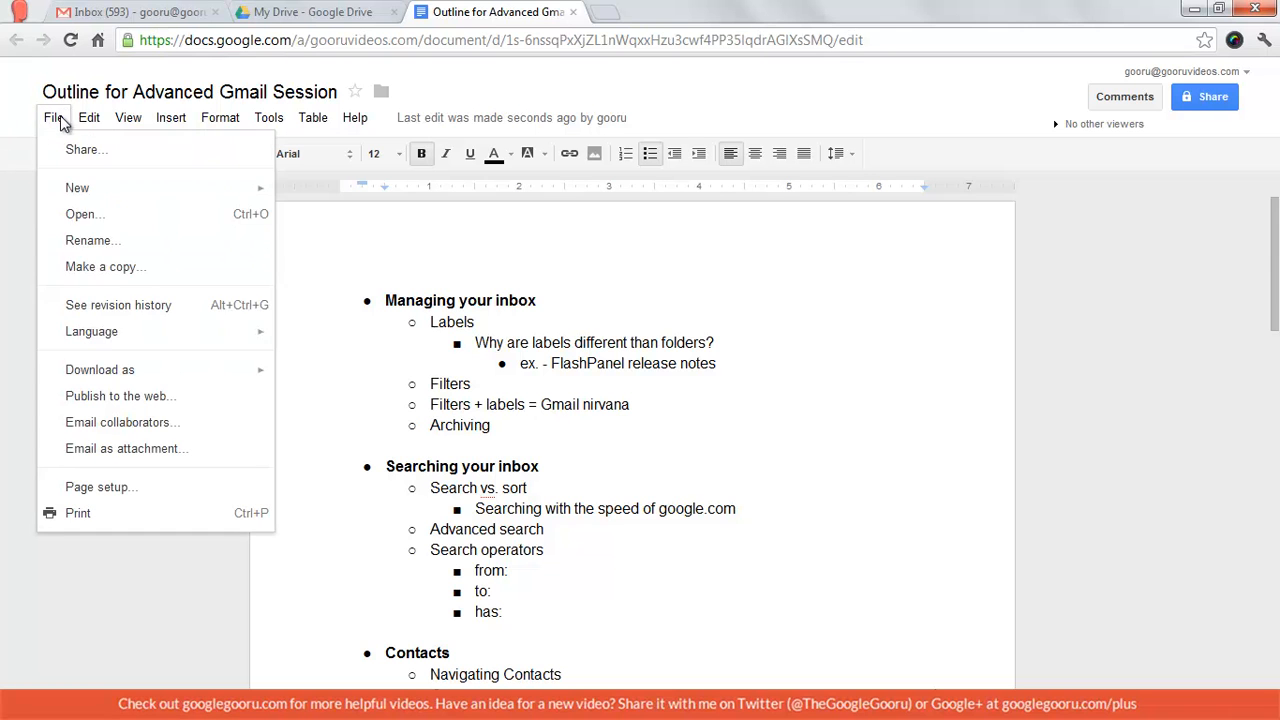
left_click(118, 304)
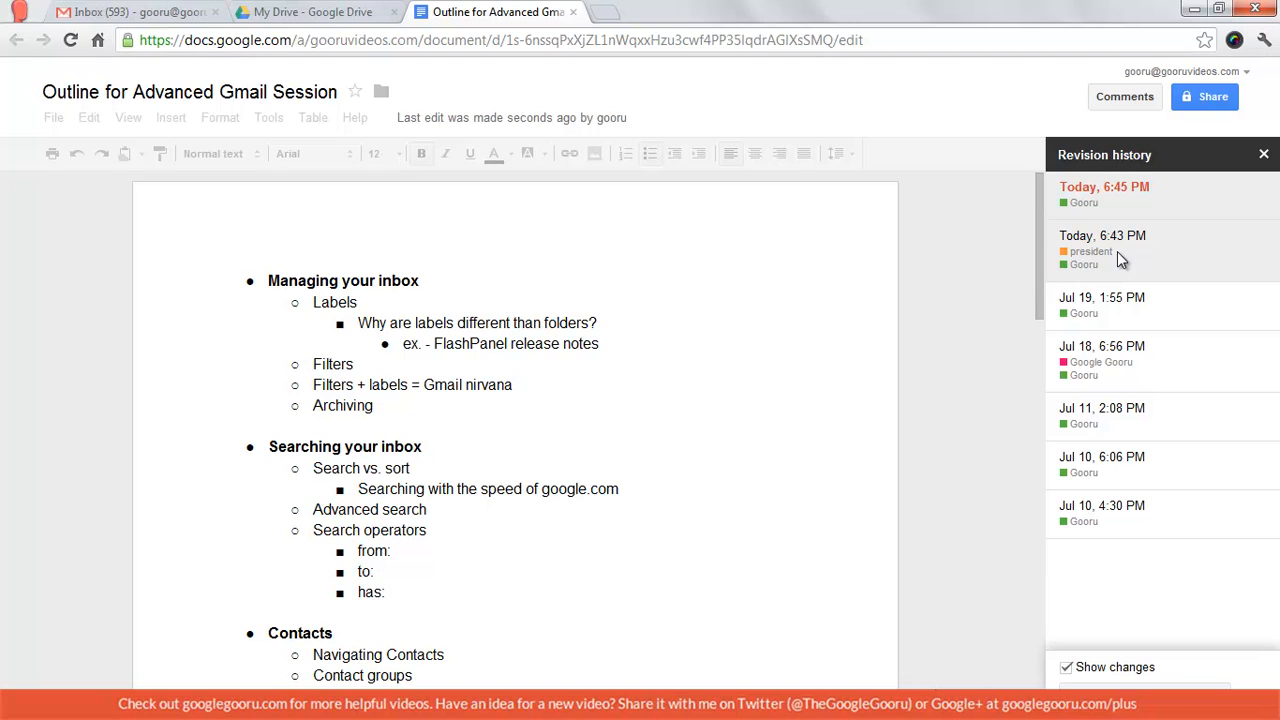
mouse_move(1136, 252)
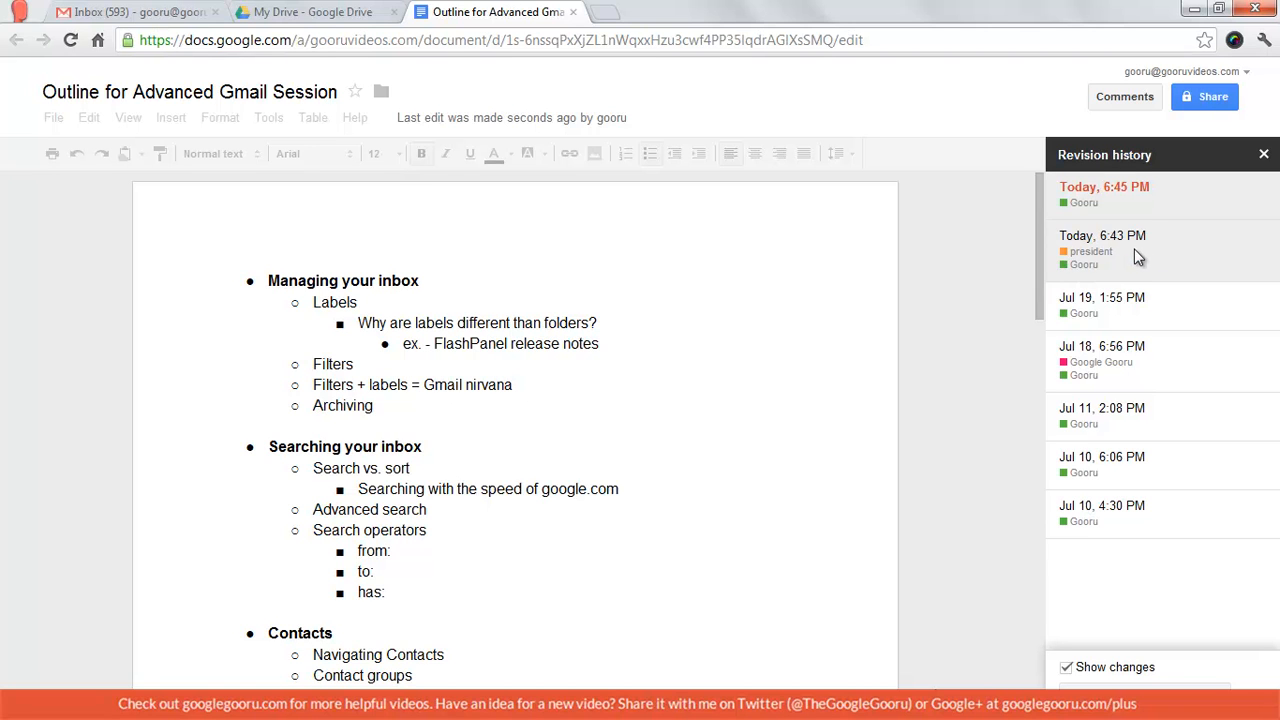
left_click(1102, 236)
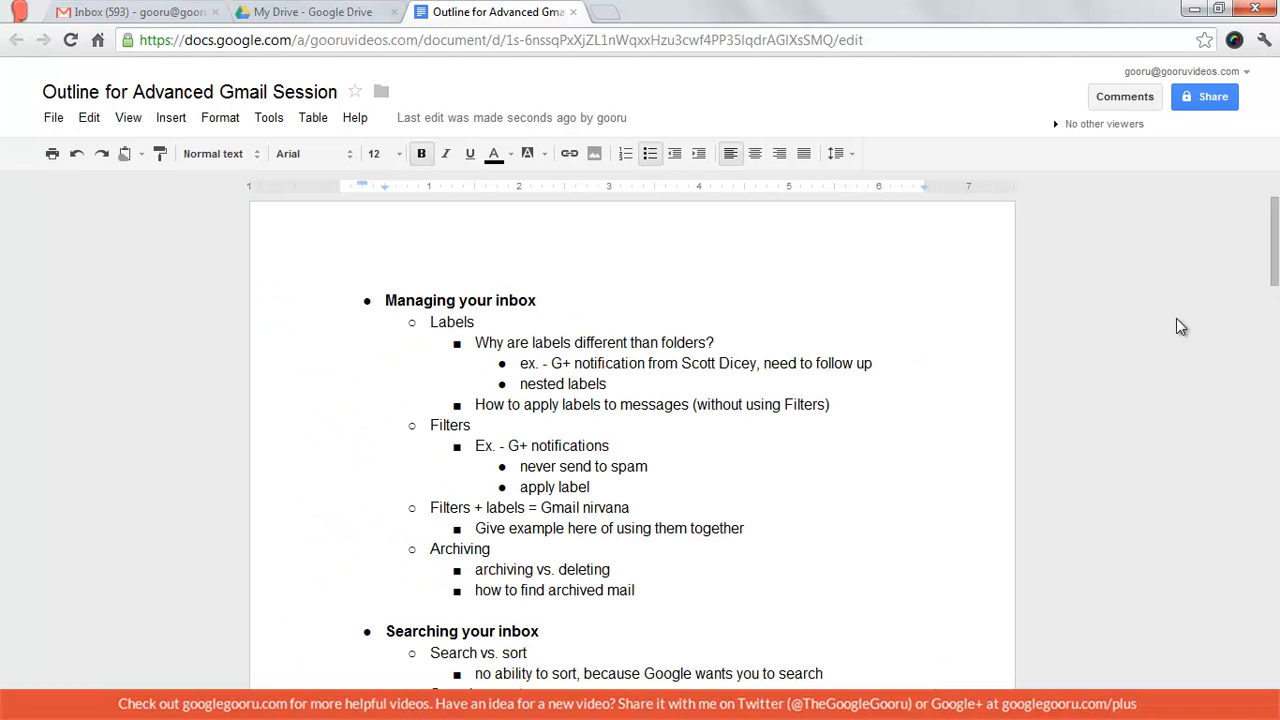
- Review the revision history to confirm the 6:45 PM restore is latest, browsing detailed revisions
left_click(52, 116)
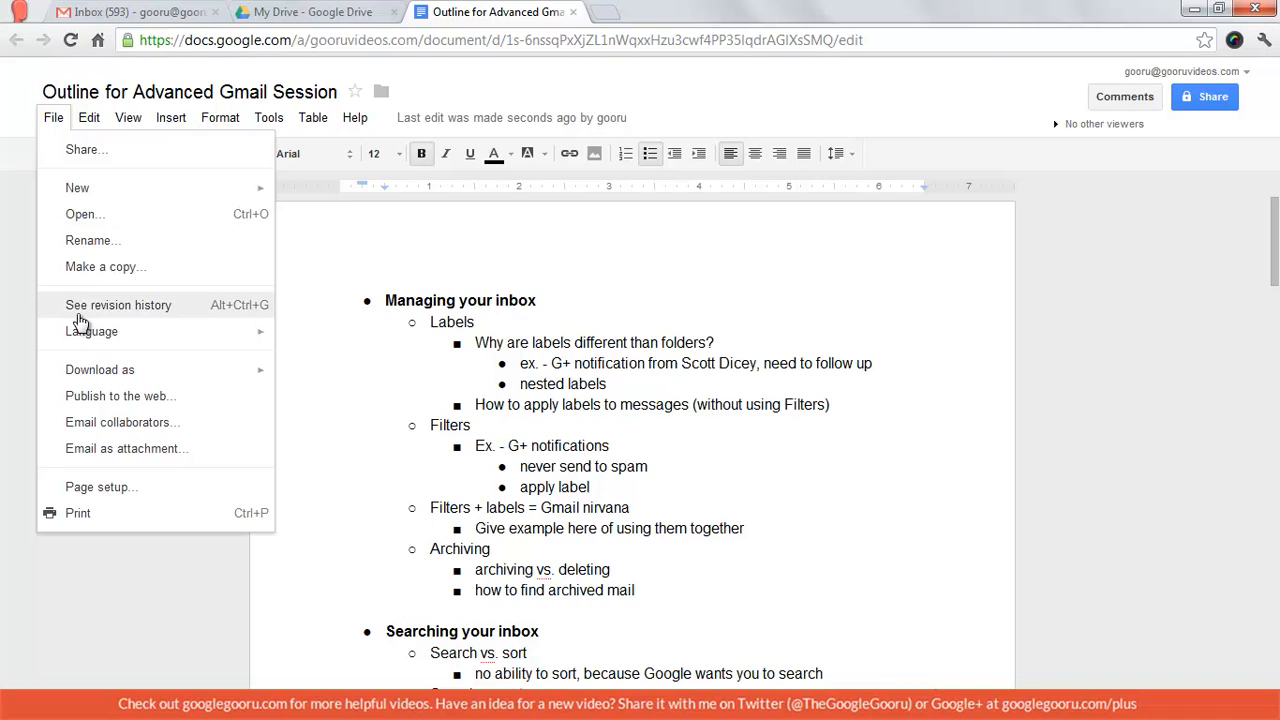
left_click(118, 304)
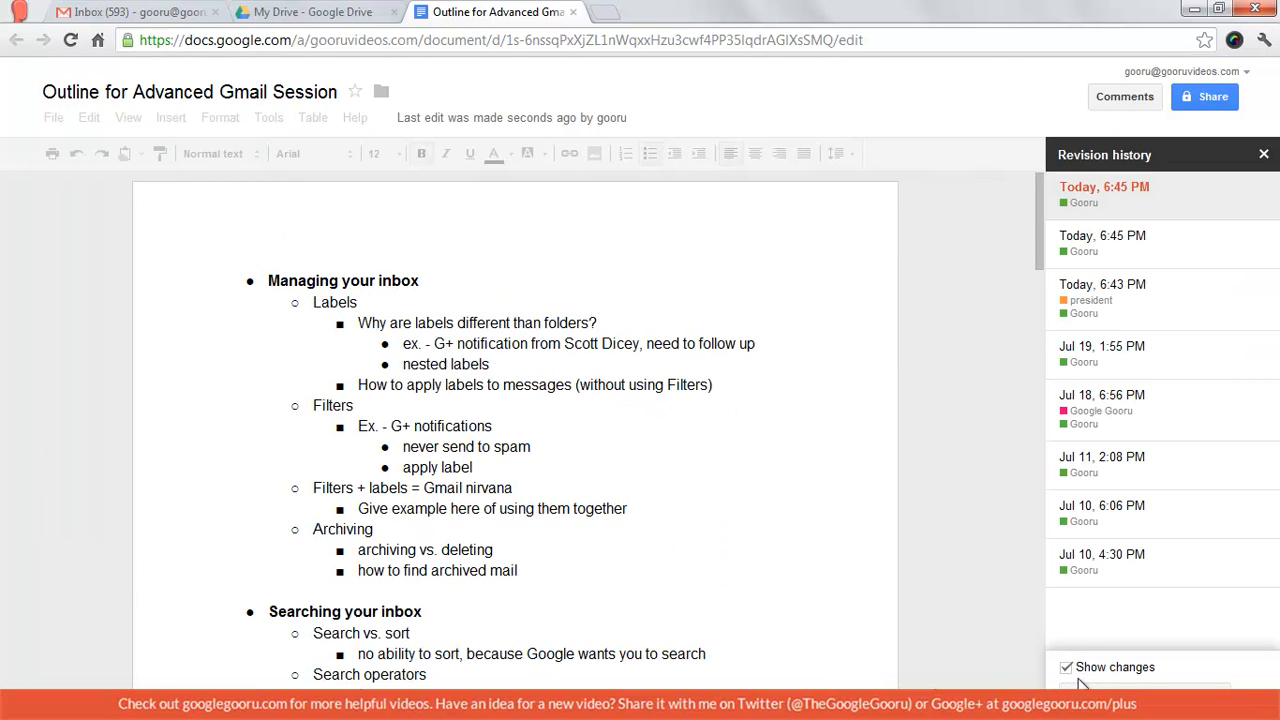
mouse_move(1080, 684)
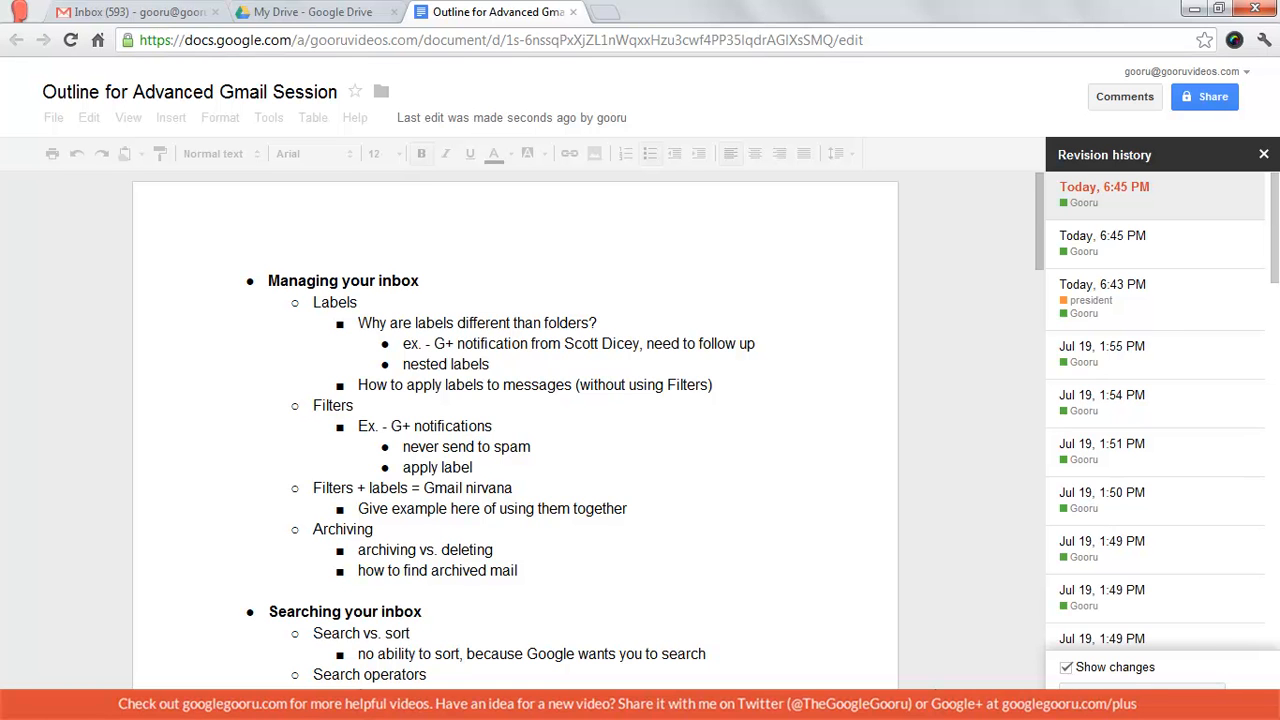
scroll("down", 3)
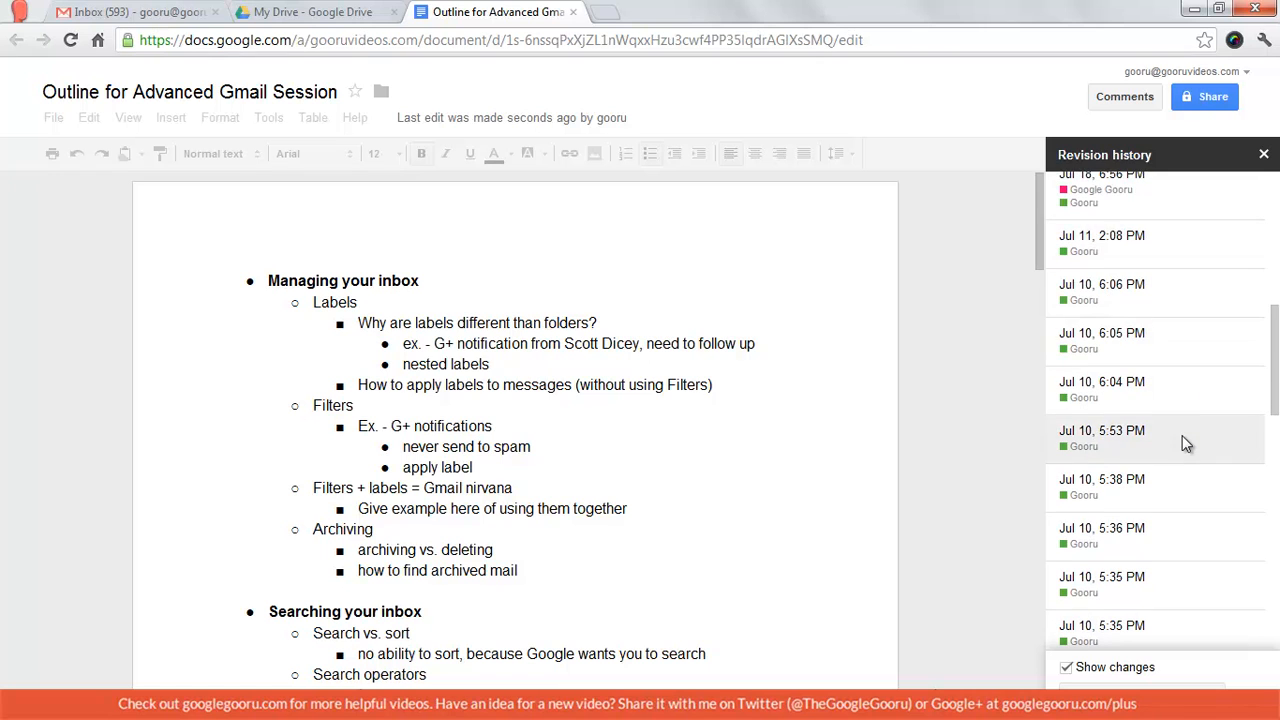
scroll("up", 3)
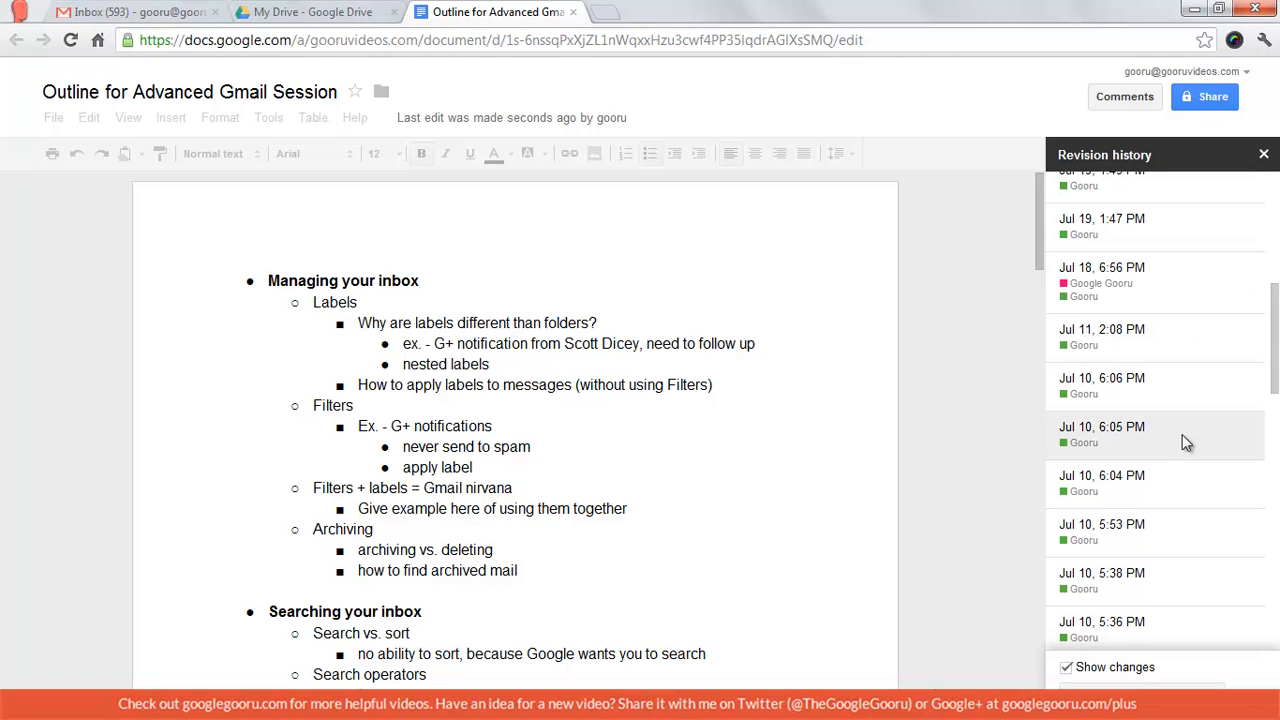
scroll("down", 3)
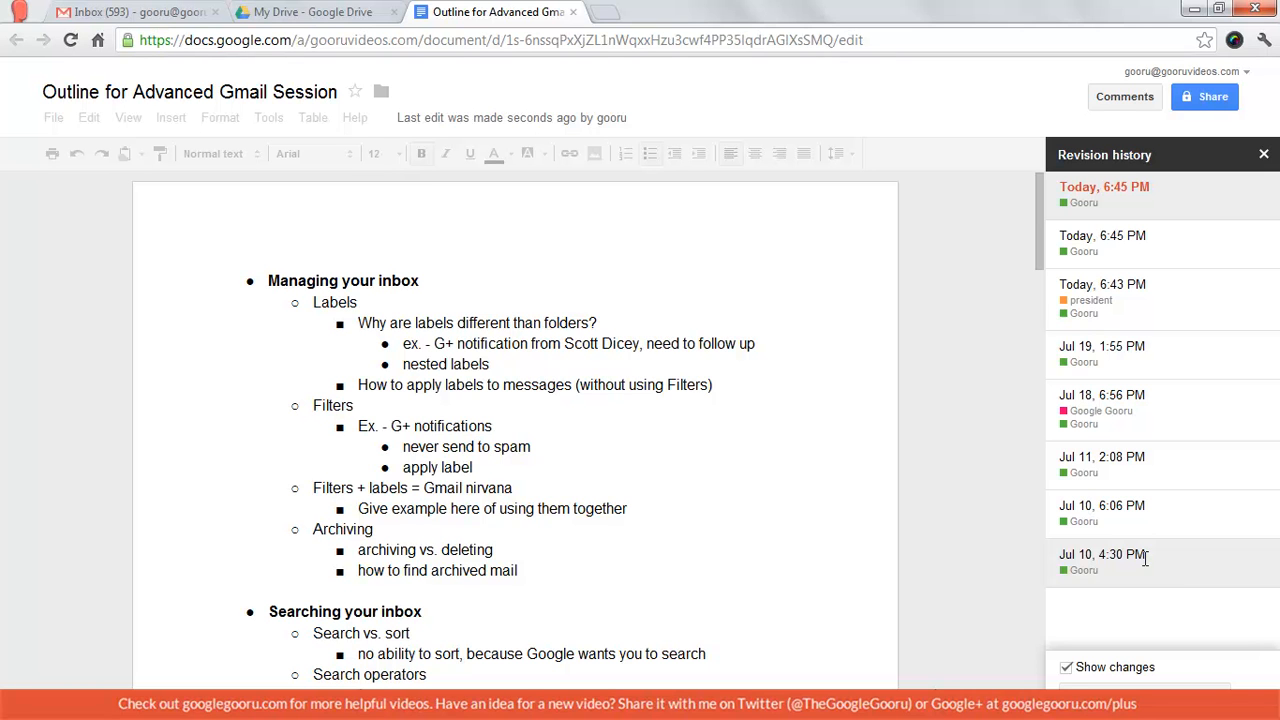
mouse_move(948, 476)
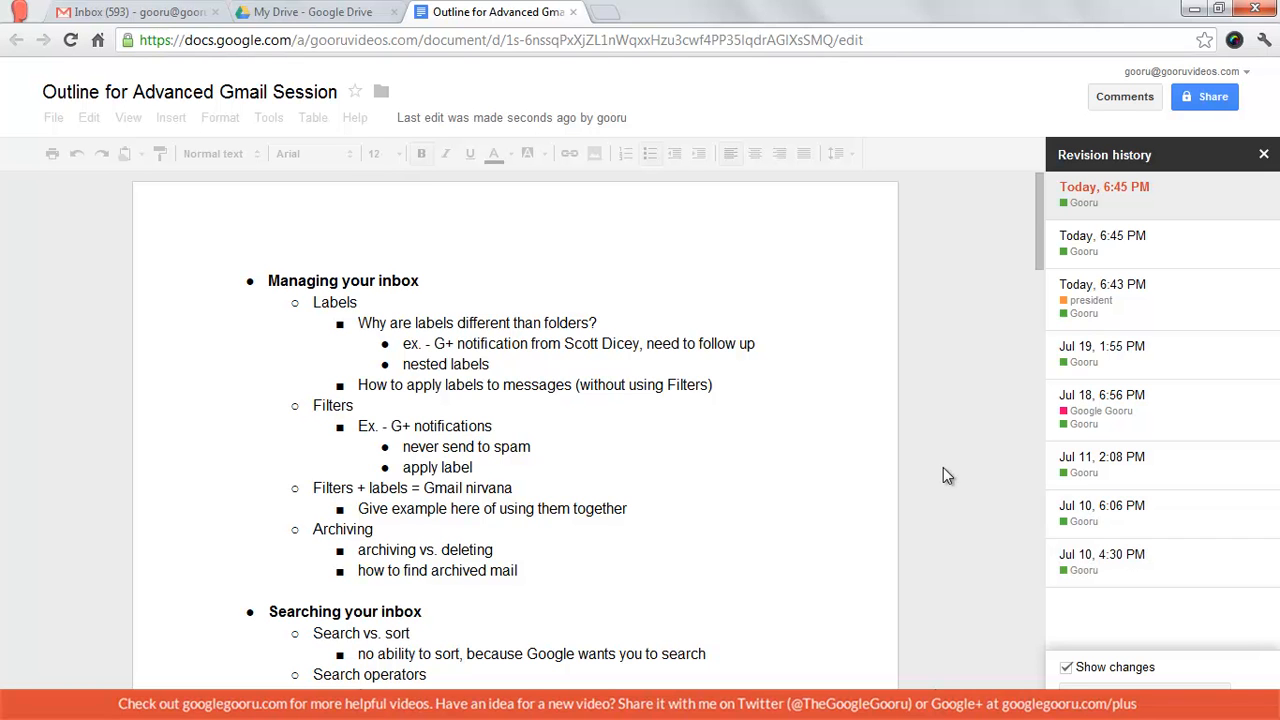